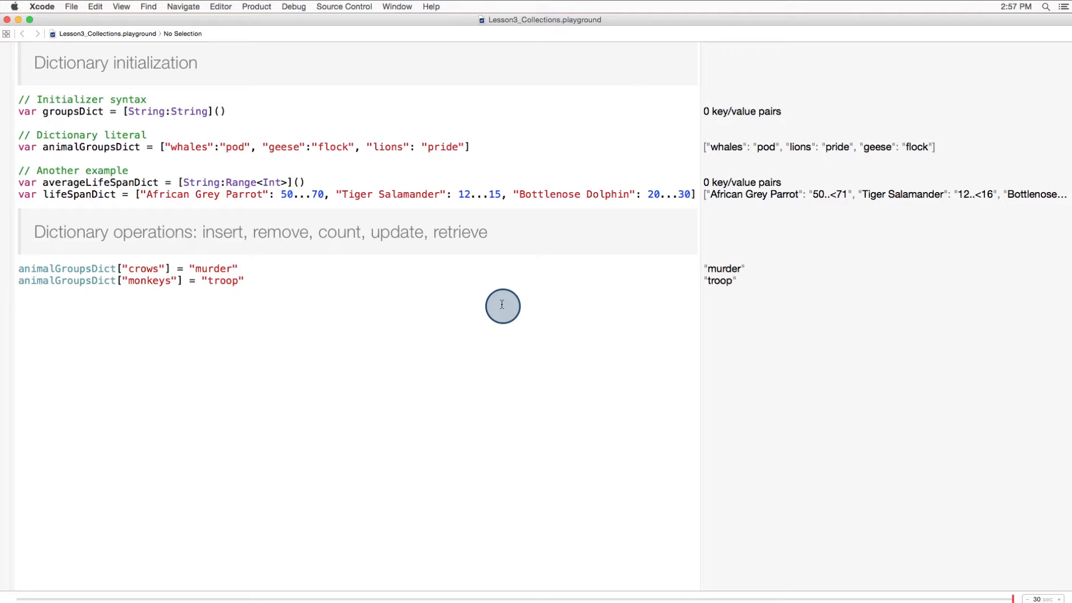
Step: Add animalGroupsDict.count below the crows and monkeys insertions, reporting 5 entries
text(animalGroupsDict.count)
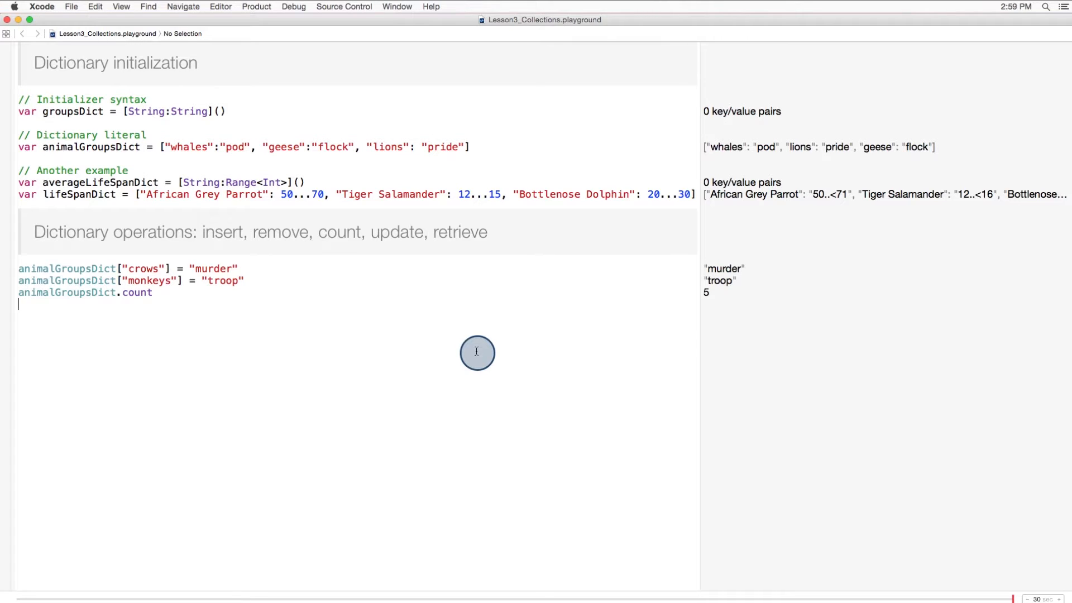
click(1053, 294)
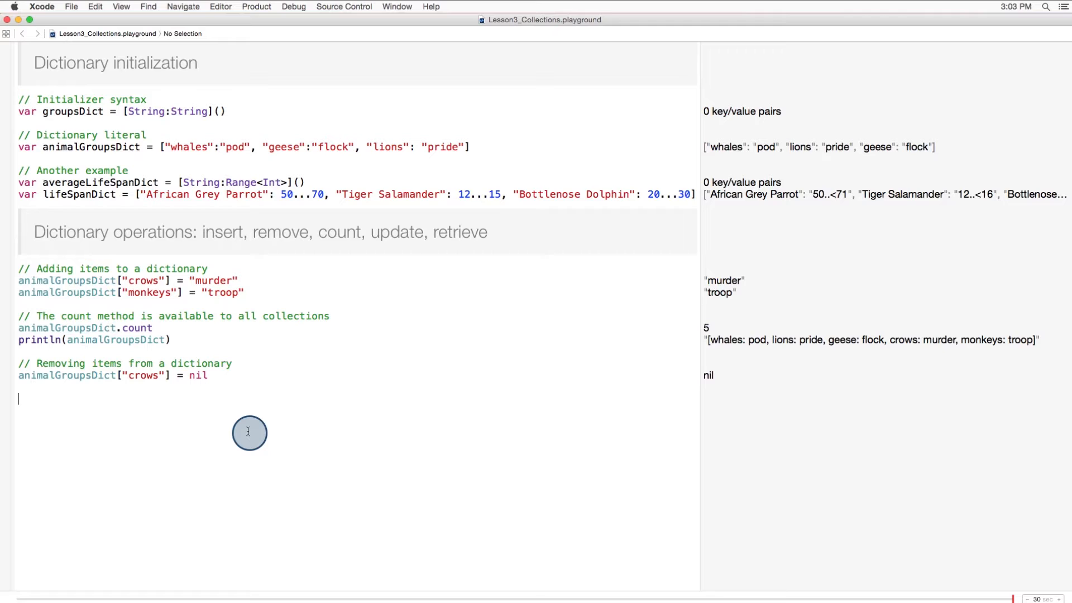
Step: Evaluate animalGroupsDict after the crows removal, showing whales, lions, geese and monkeys
text(animalGroupsDict)
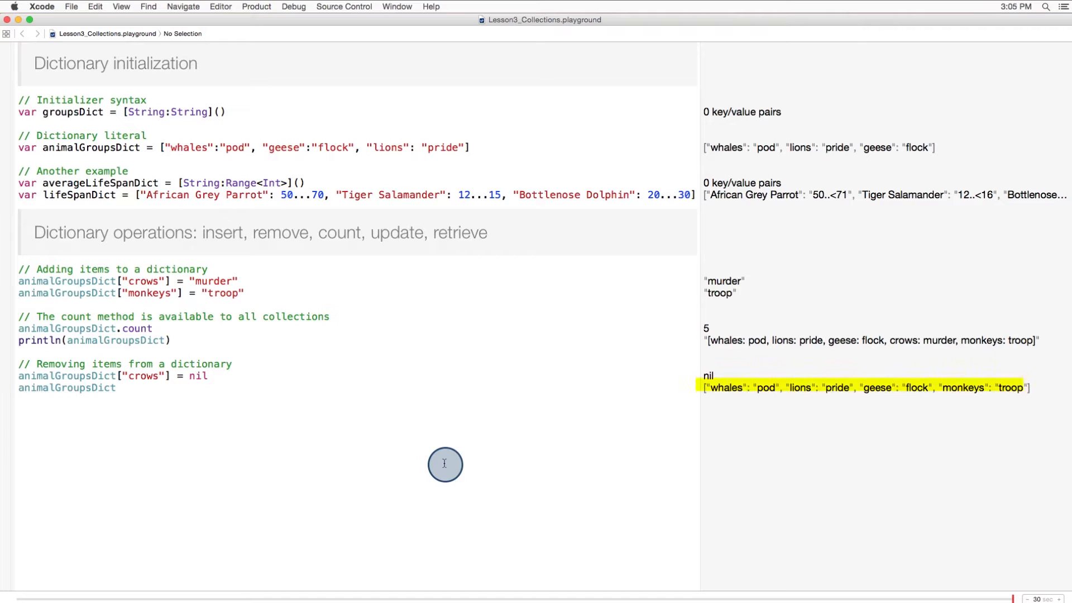
key(Return)
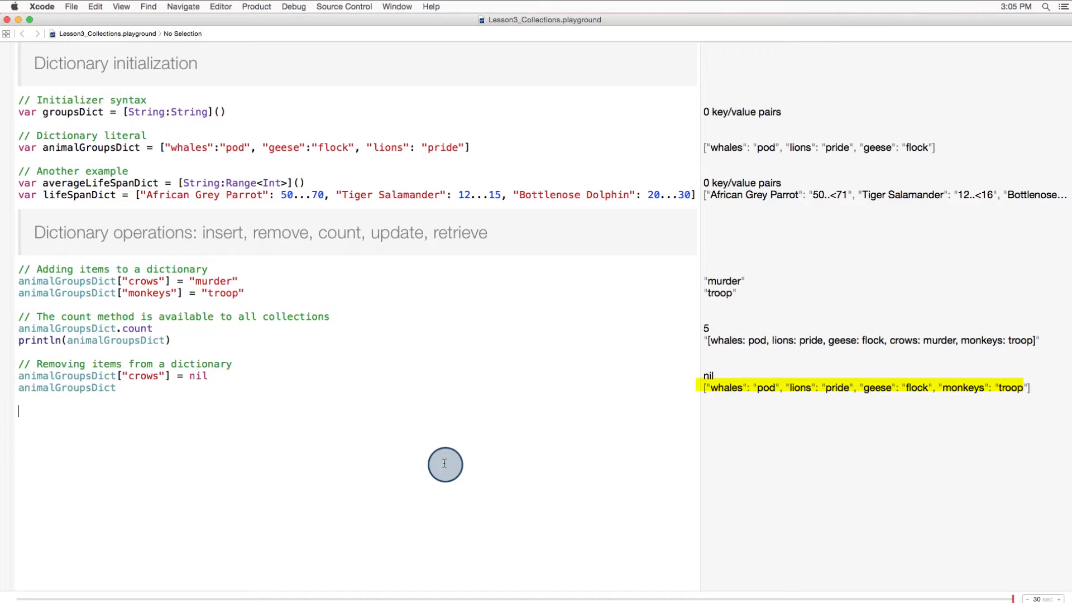
Step: Add an 'Updating a value' section setting monkeys to barrel, geese to gaggle, rhinoceros to crash
text(// Updating a value)
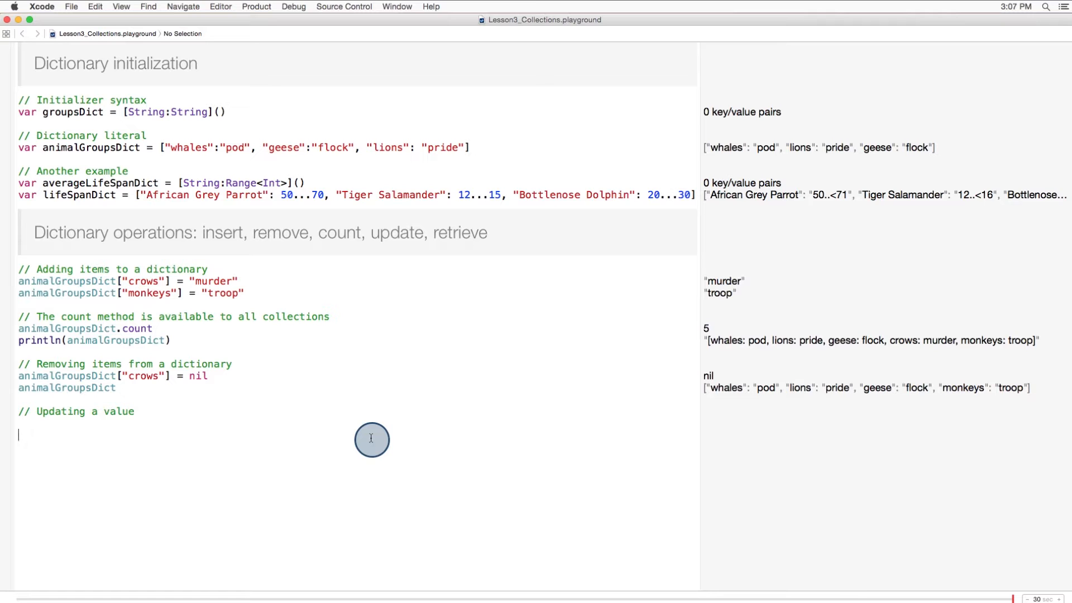
text(animalGroupsDict["monkeys"] = "barrel)
text(animalGroupsDict.)
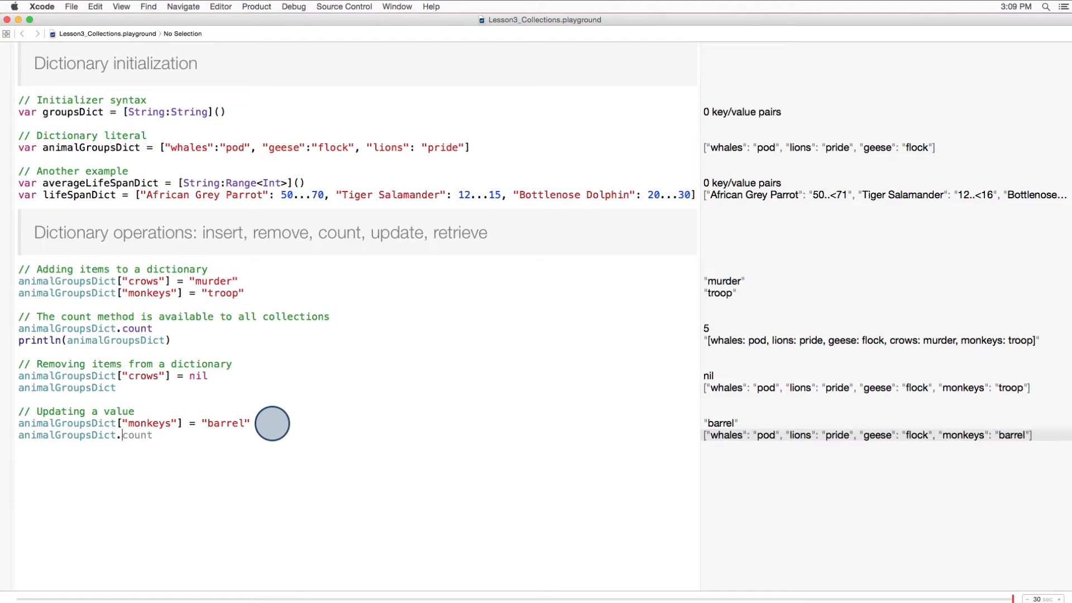
text(updateValue("gaggle", forKey: "geese)
text(println(animalGroupsDict))
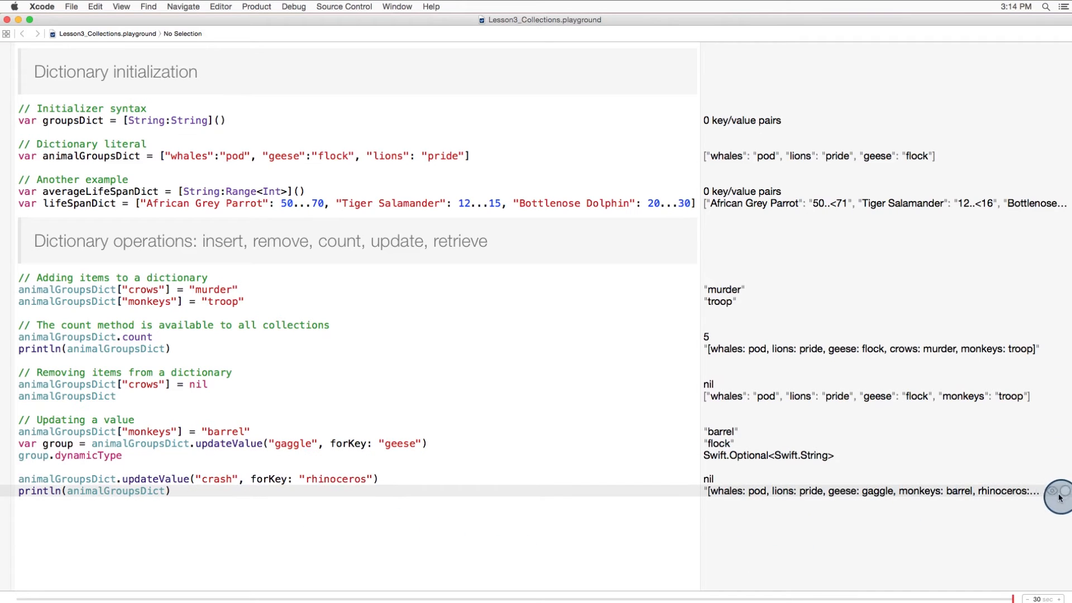
click(1051, 490)
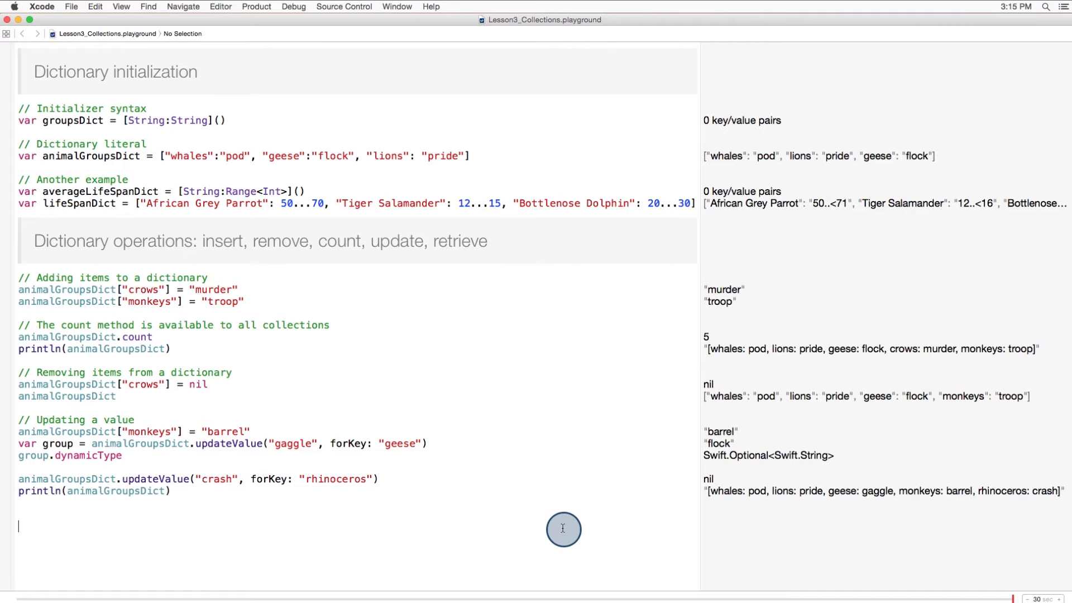
mouse_move(1005, 445)
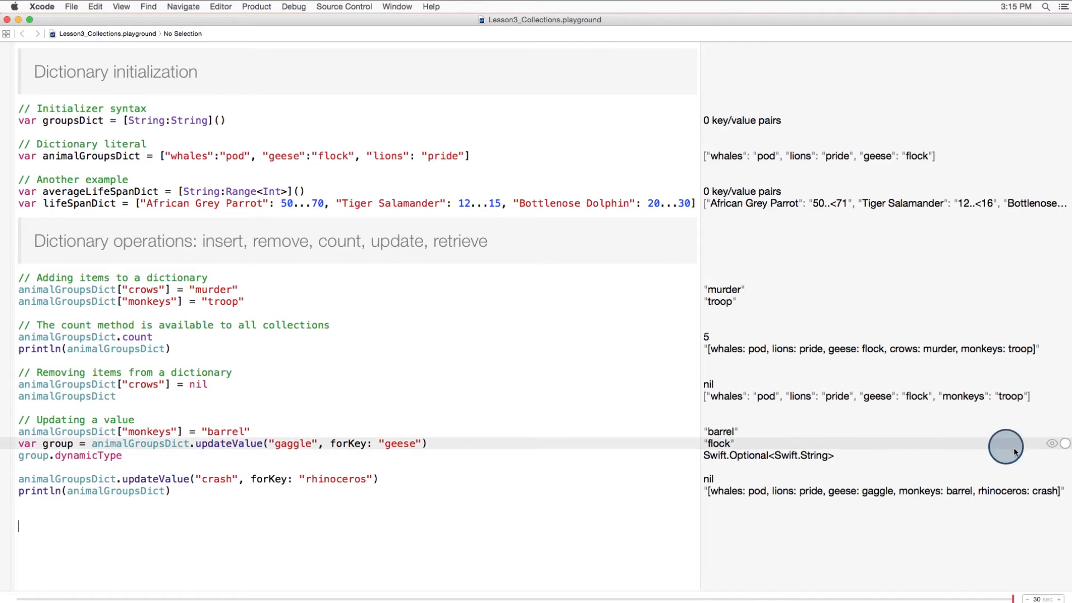
Step: Store animalGroupsDict["whales"] as groupOfWhales under a retrieval comment, returning pod
click(1055, 443)
text(let groupOfWhales = animalGroupsDict["whales"])
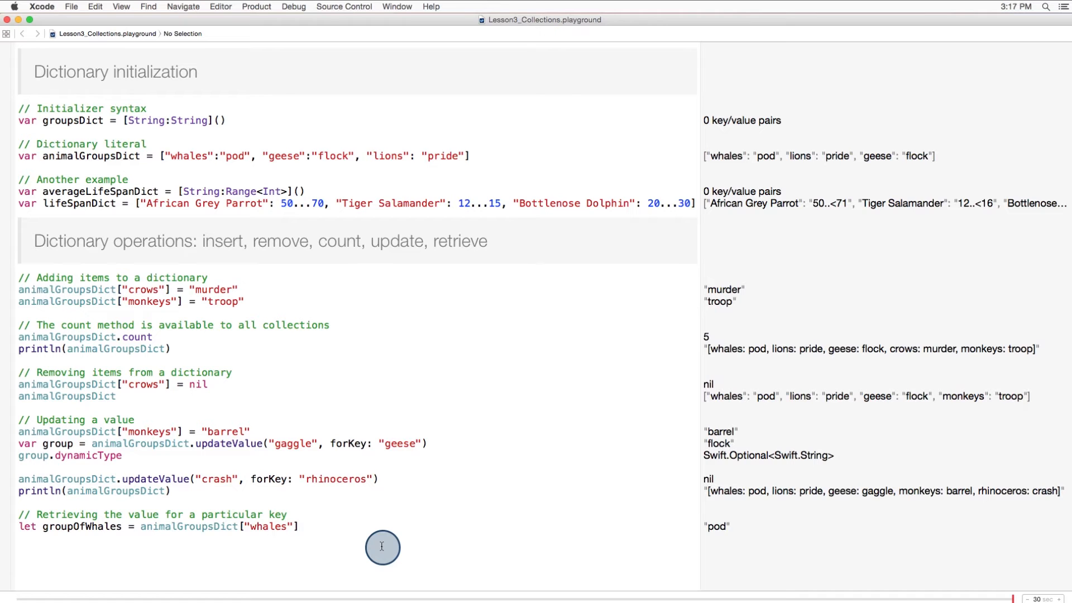
scroll(up, 3)
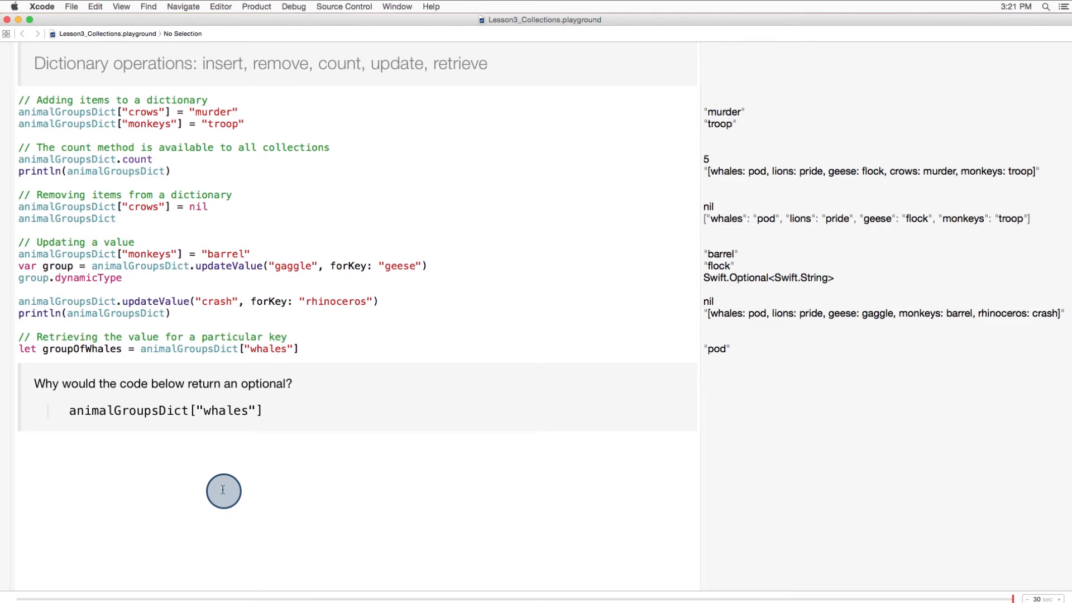
click(299, 349)
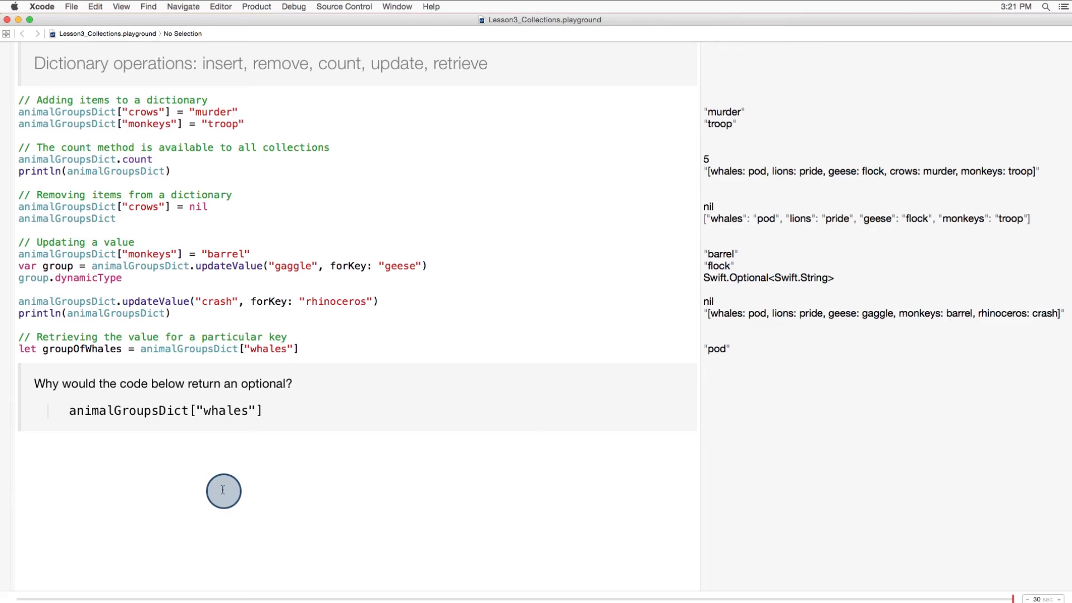
click(299, 348)
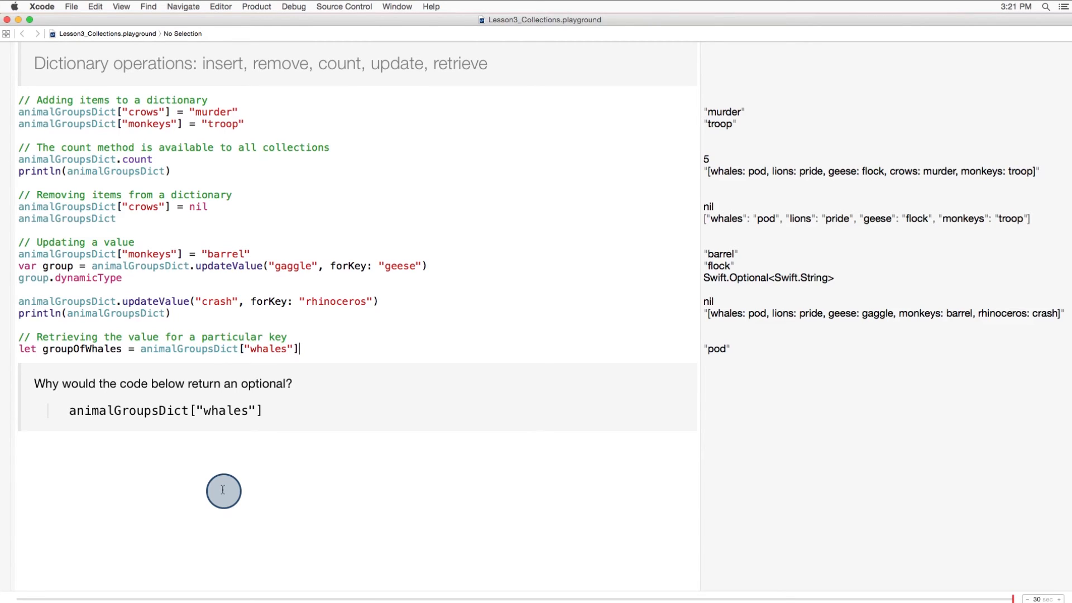
mouse_move(500, 185)
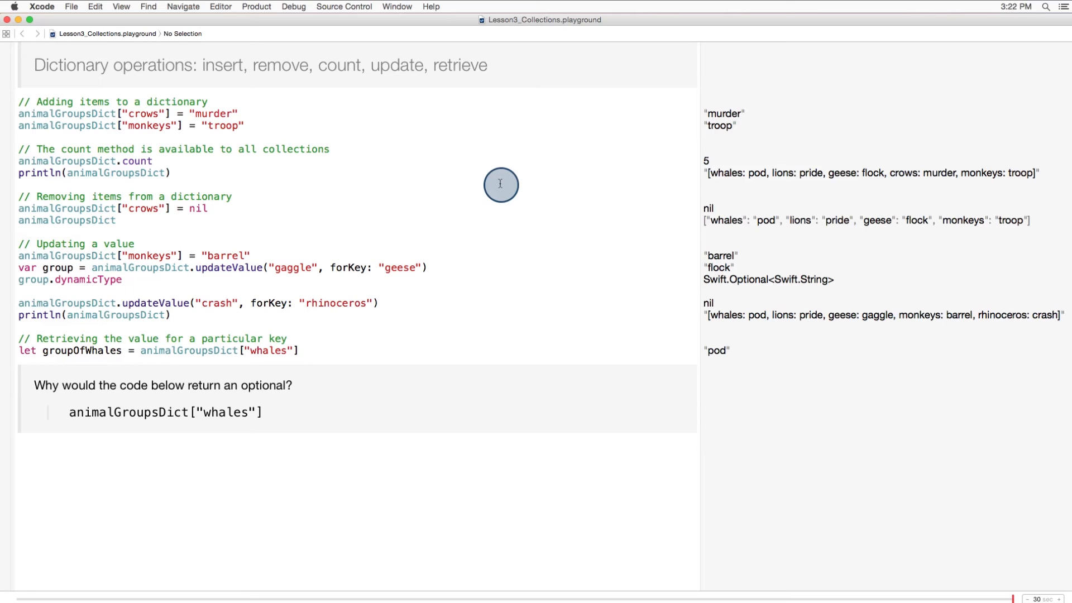
click(297, 350)
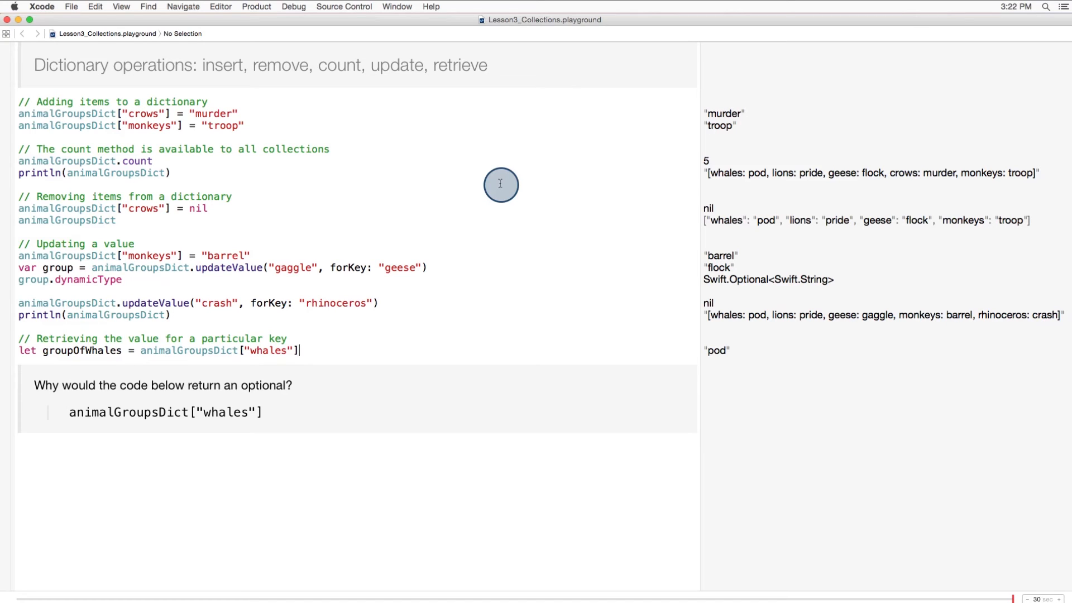
mouse_move(512, 201)
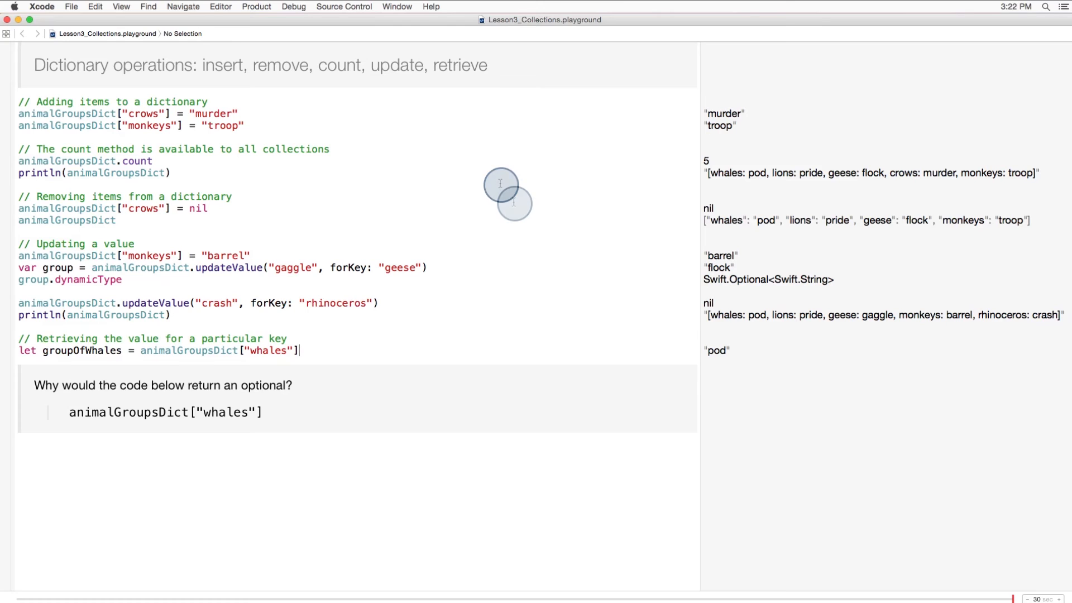
mouse_move(514, 203)
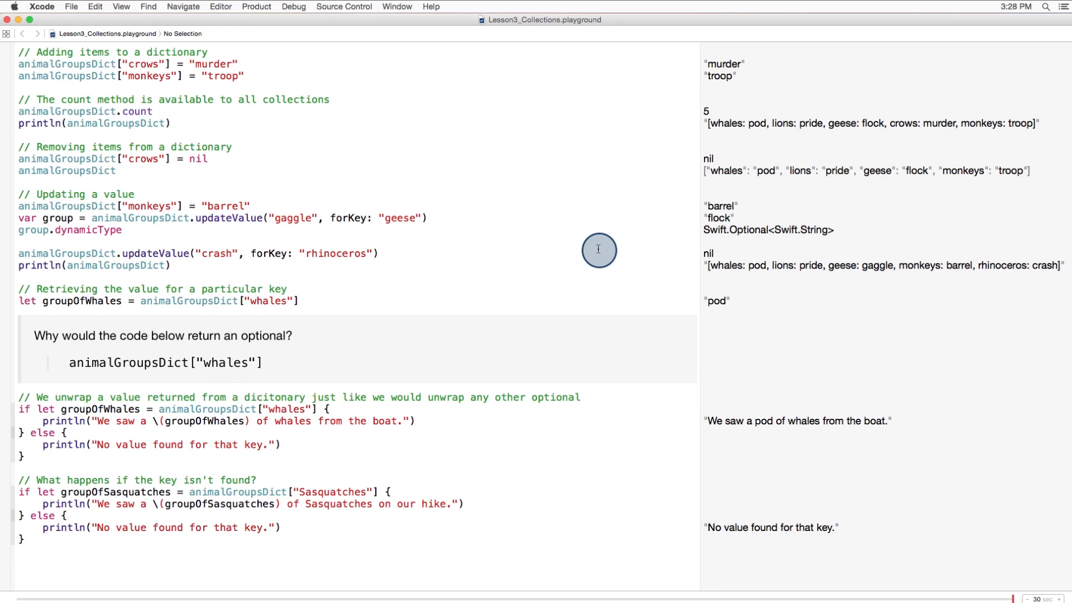
Step: Place the cursor after the unwrap comment to start the if let blocks
click(581, 397)
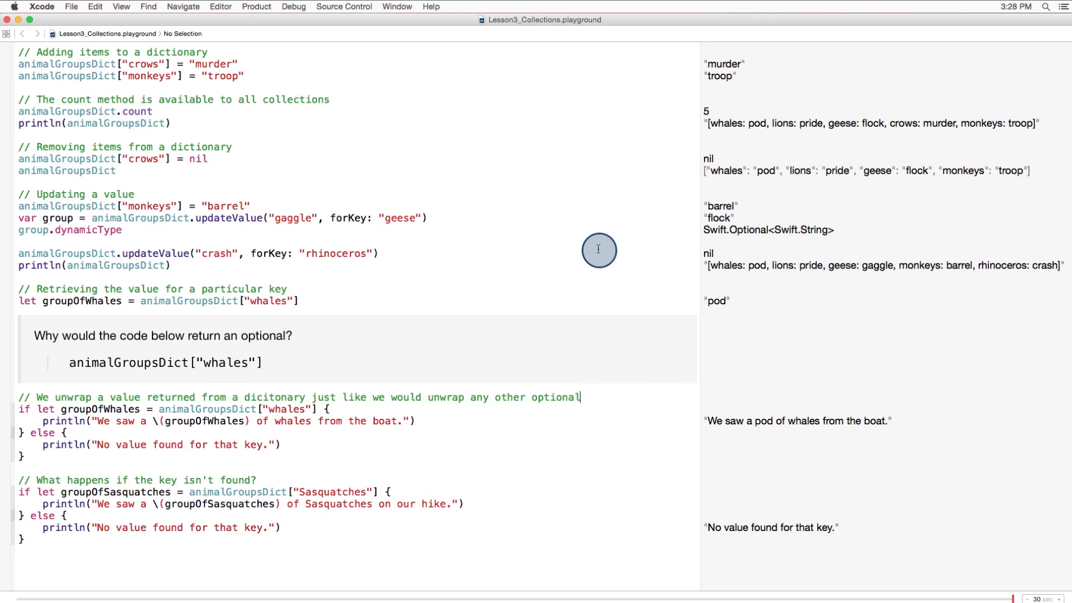